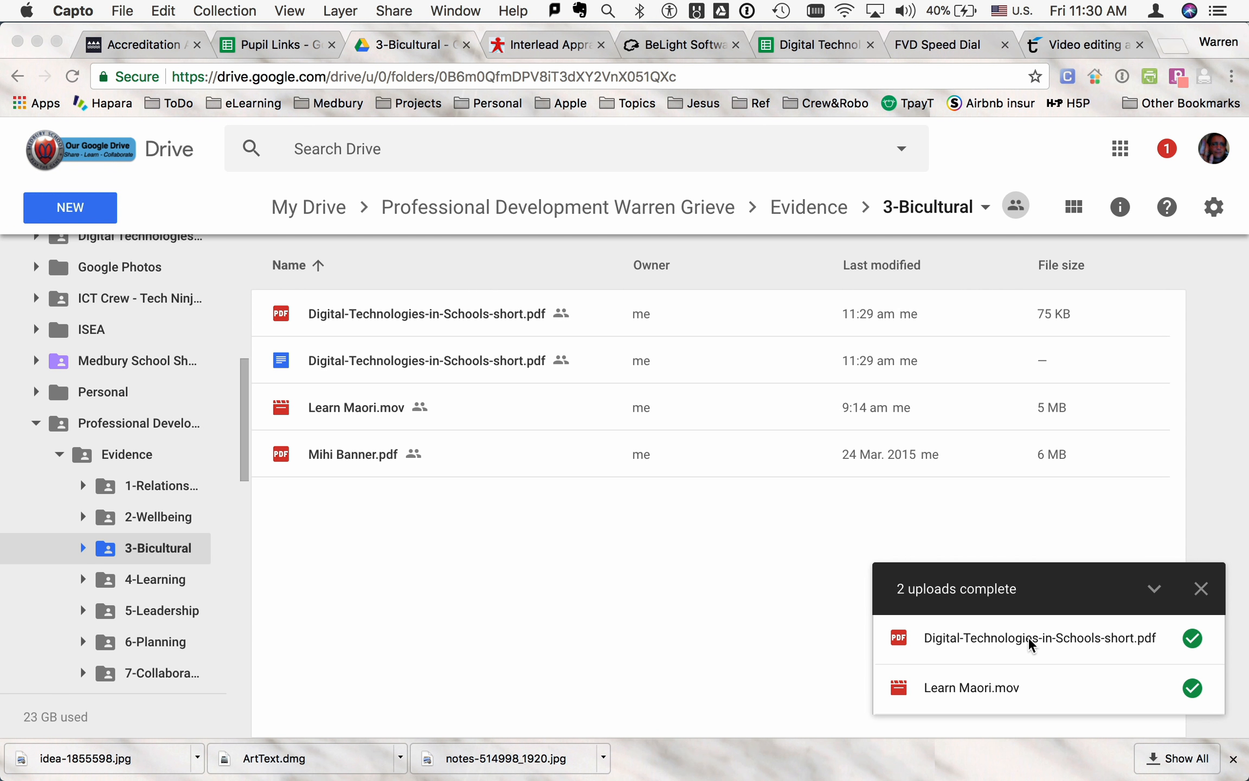
{"action": "mouse_move", "coordinate": [1064, 649]}
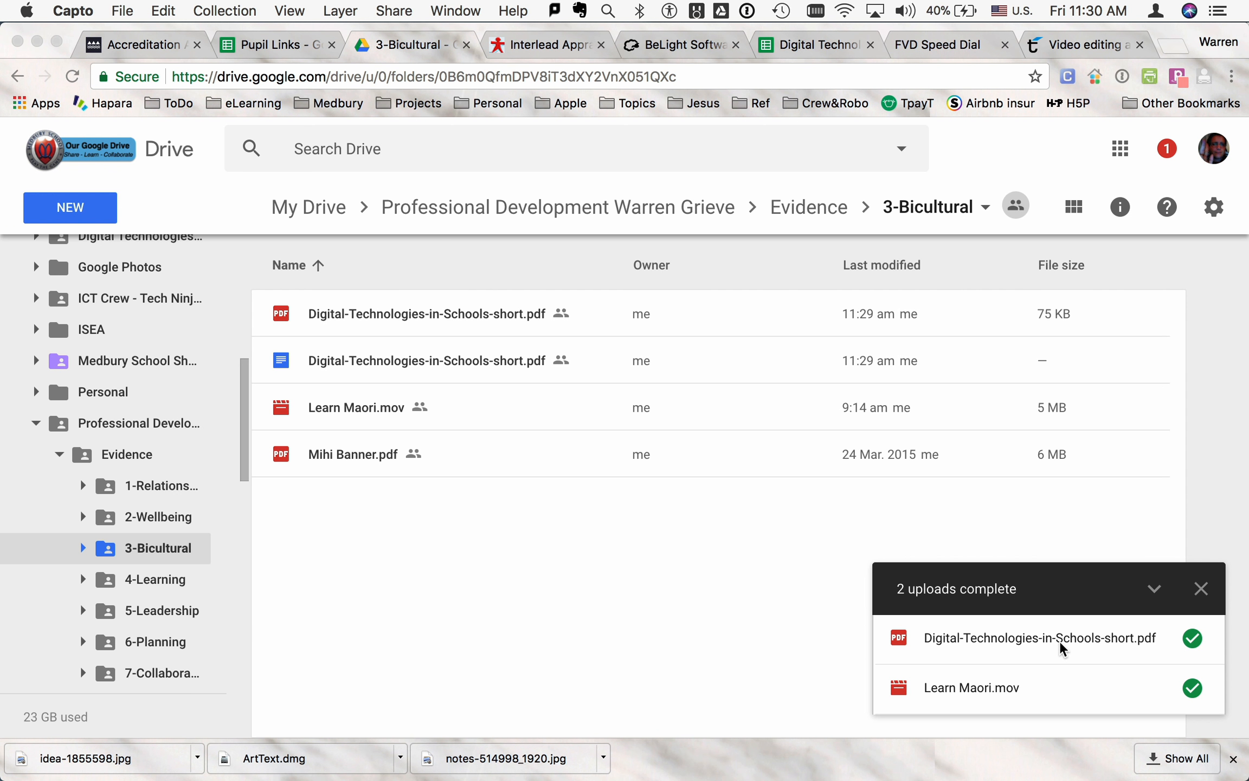
{"action": "mouse_move", "coordinate": [1066, 644]}
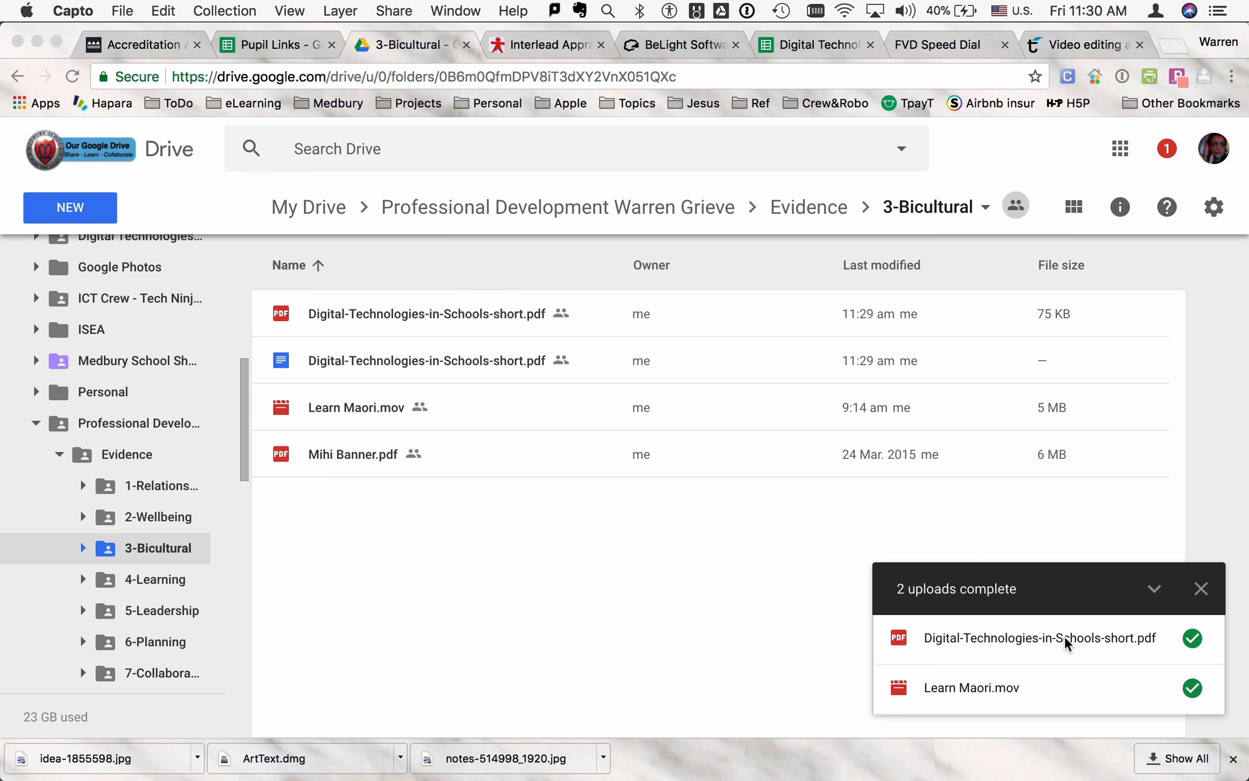
{"action": "mouse_move", "coordinate": [479, 313]}
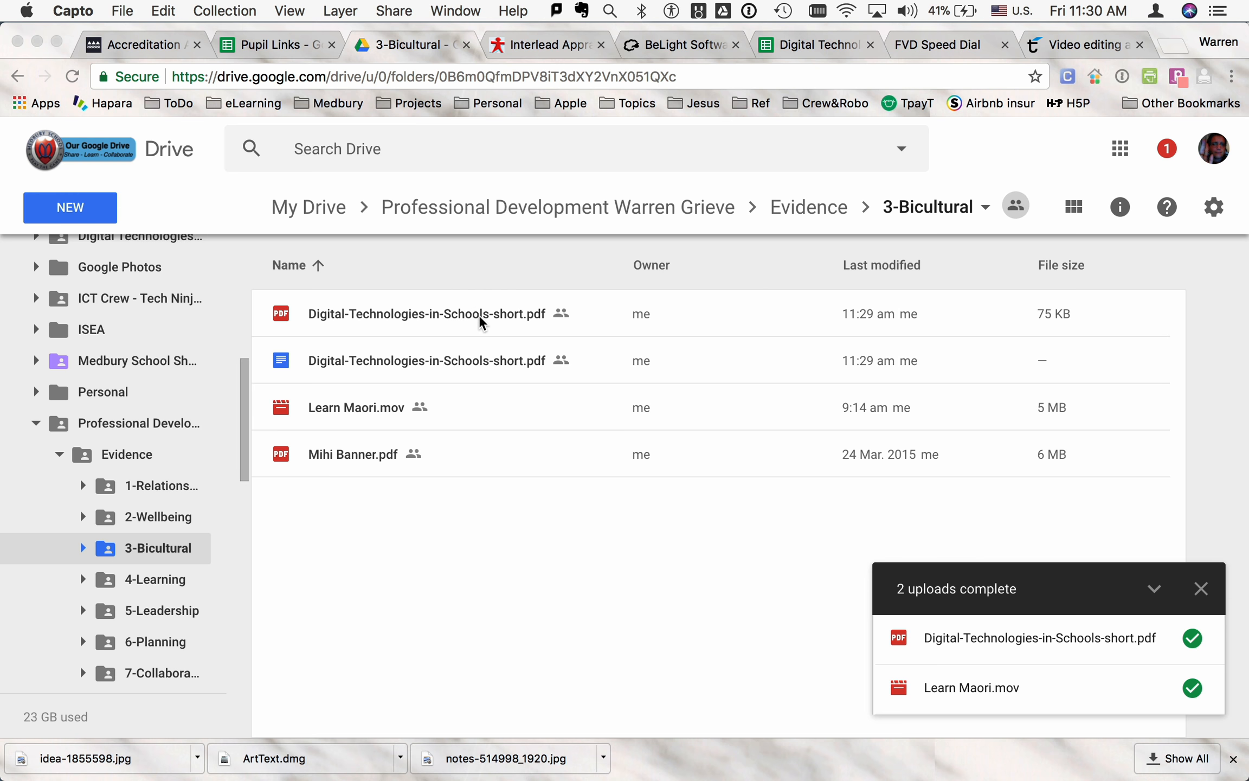
Step: Convert Digital-Technologies-in-Schools-short.pdf into an editable Google Doc via Open with Google Docs
{"action": "left_click", "coordinate": [428, 314]}
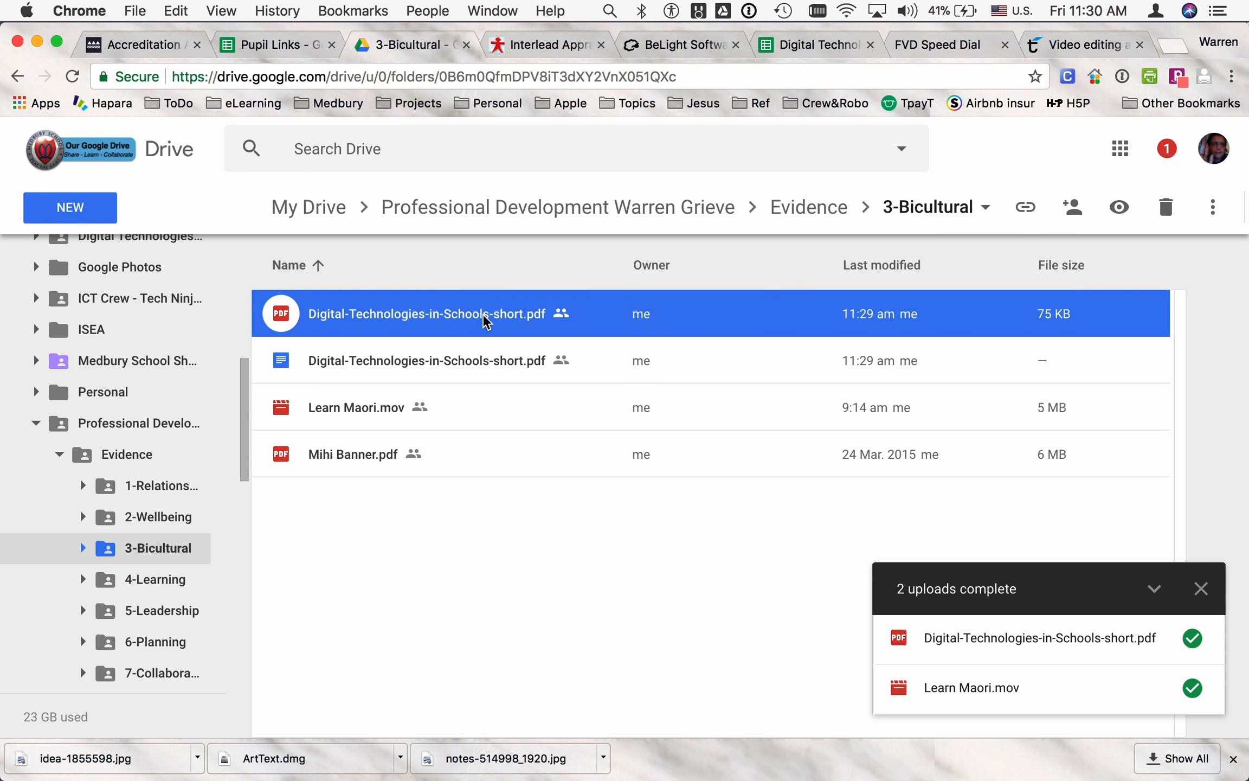
{"action": "right_click", "coordinate": [427, 313]}
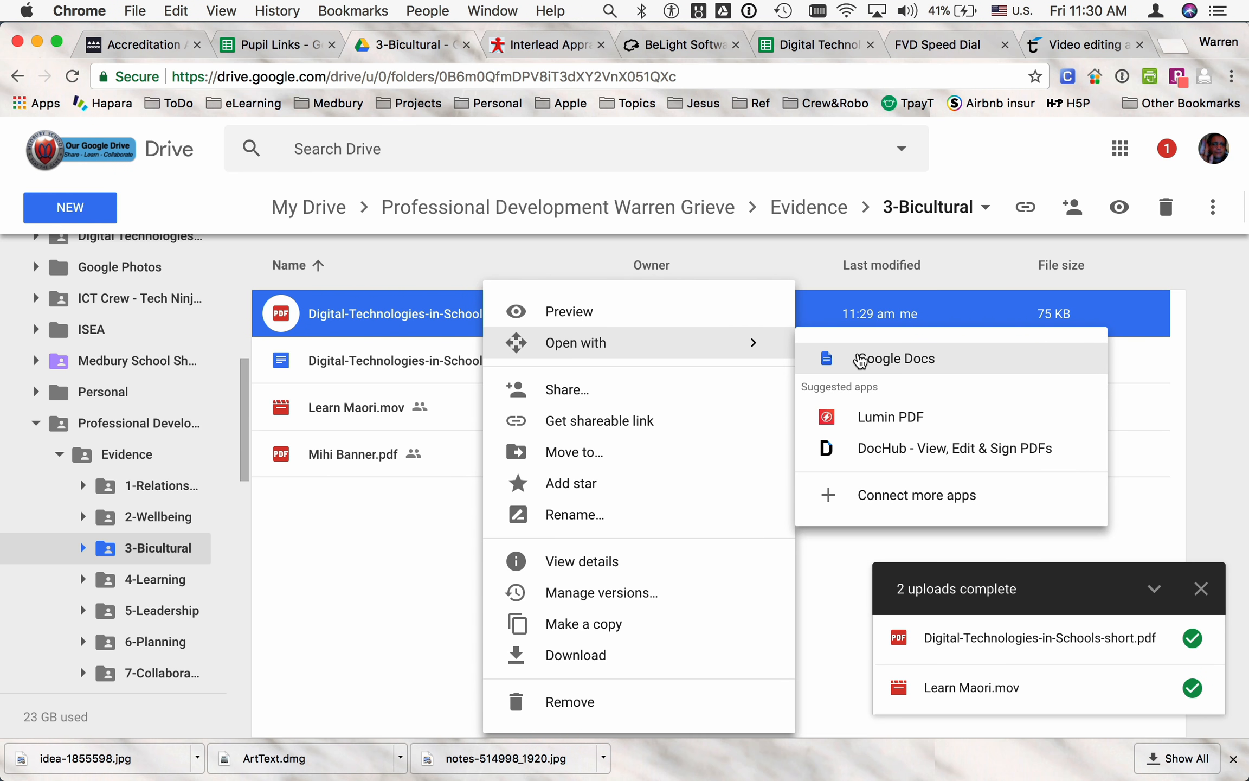
{"action": "left_click", "coordinate": [893, 359]}
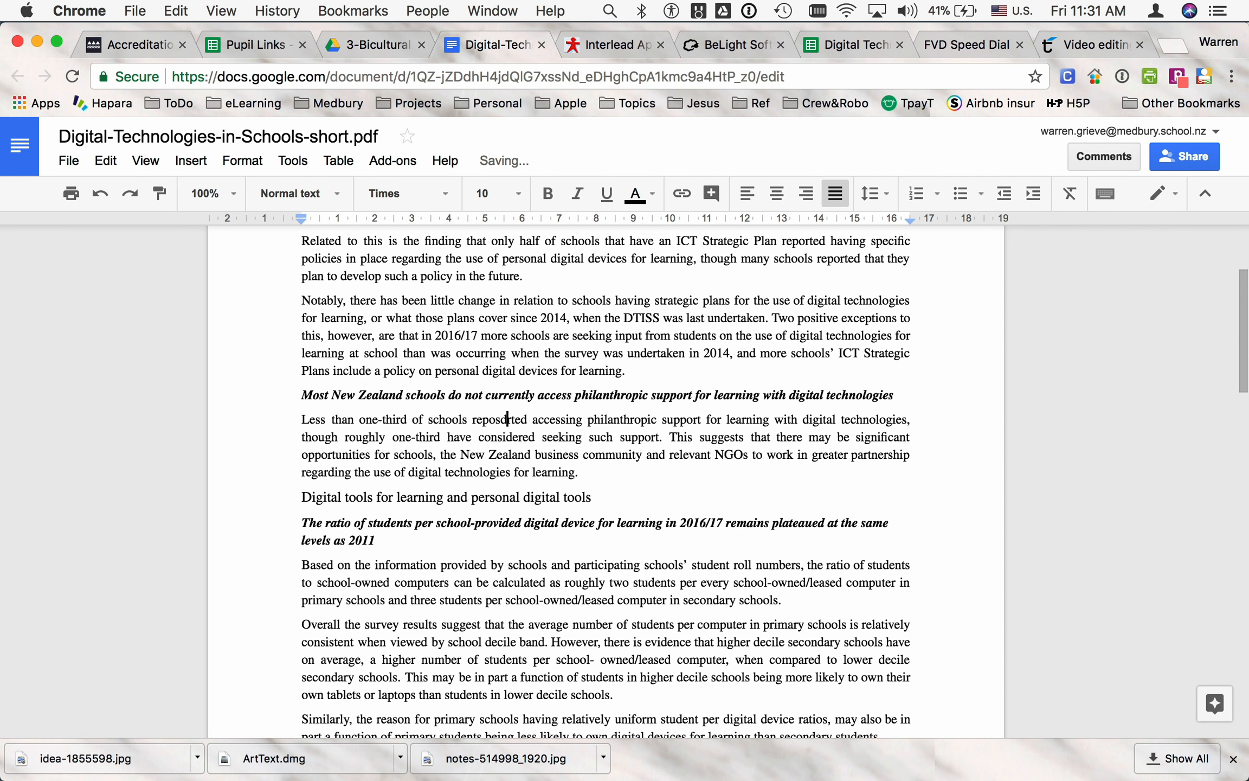
Step: Test-edit the converted text 'ddsds', close the Doc, and select the new Doc beside the original PDF
{"action": "type", "text": "ddsds"}
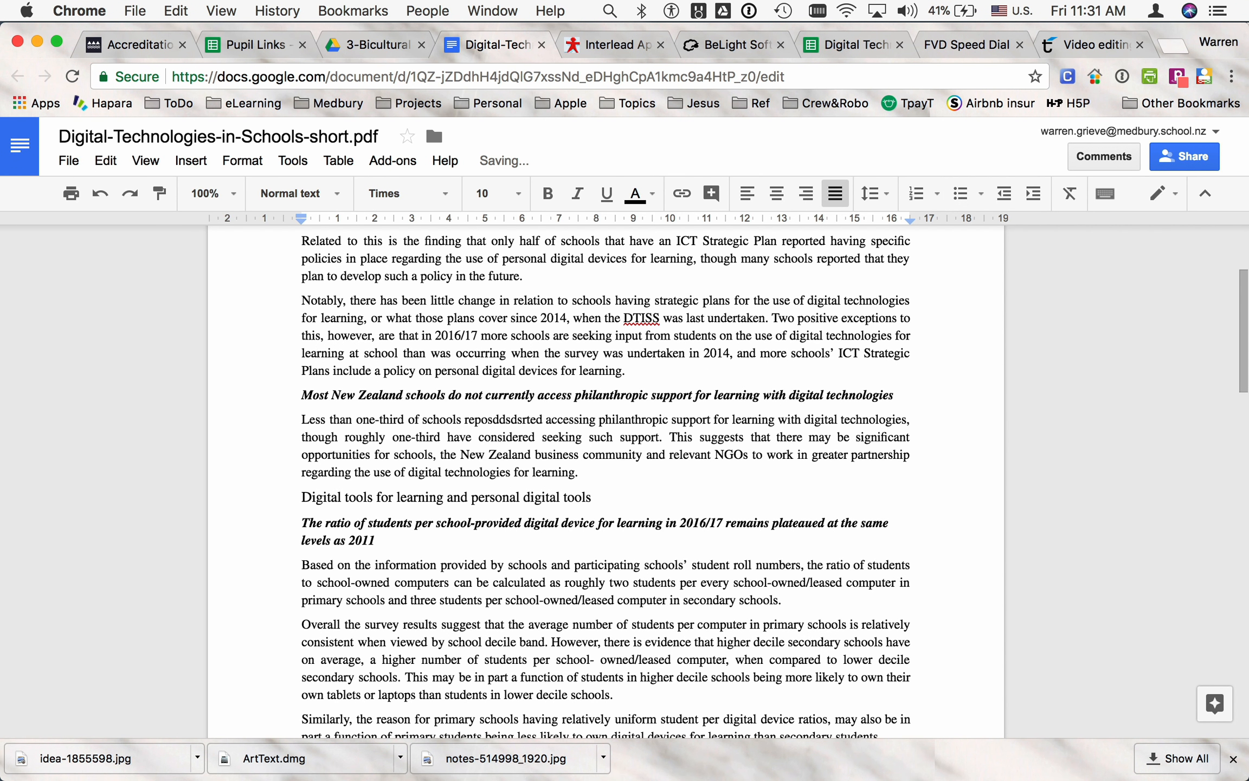
{"action": "left_click", "coordinate": [218, 137]}
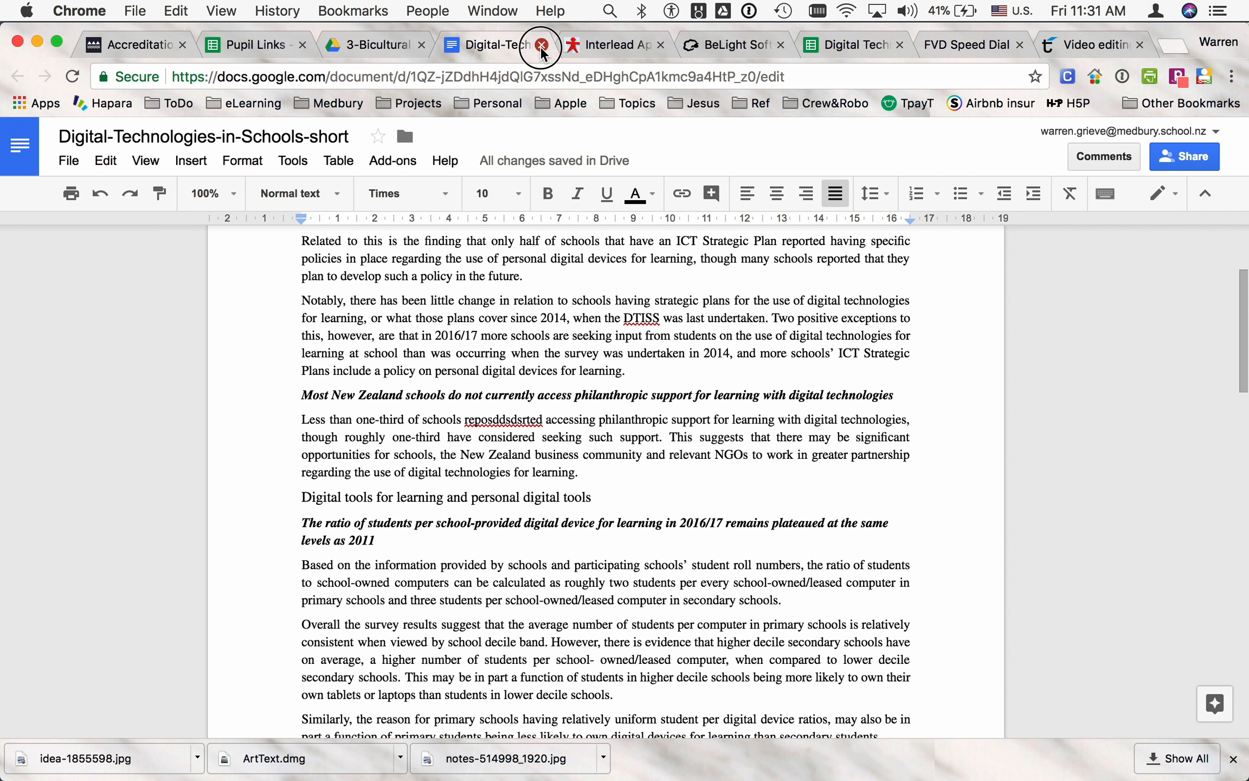
{"action": "left_click", "coordinate": [541, 45]}
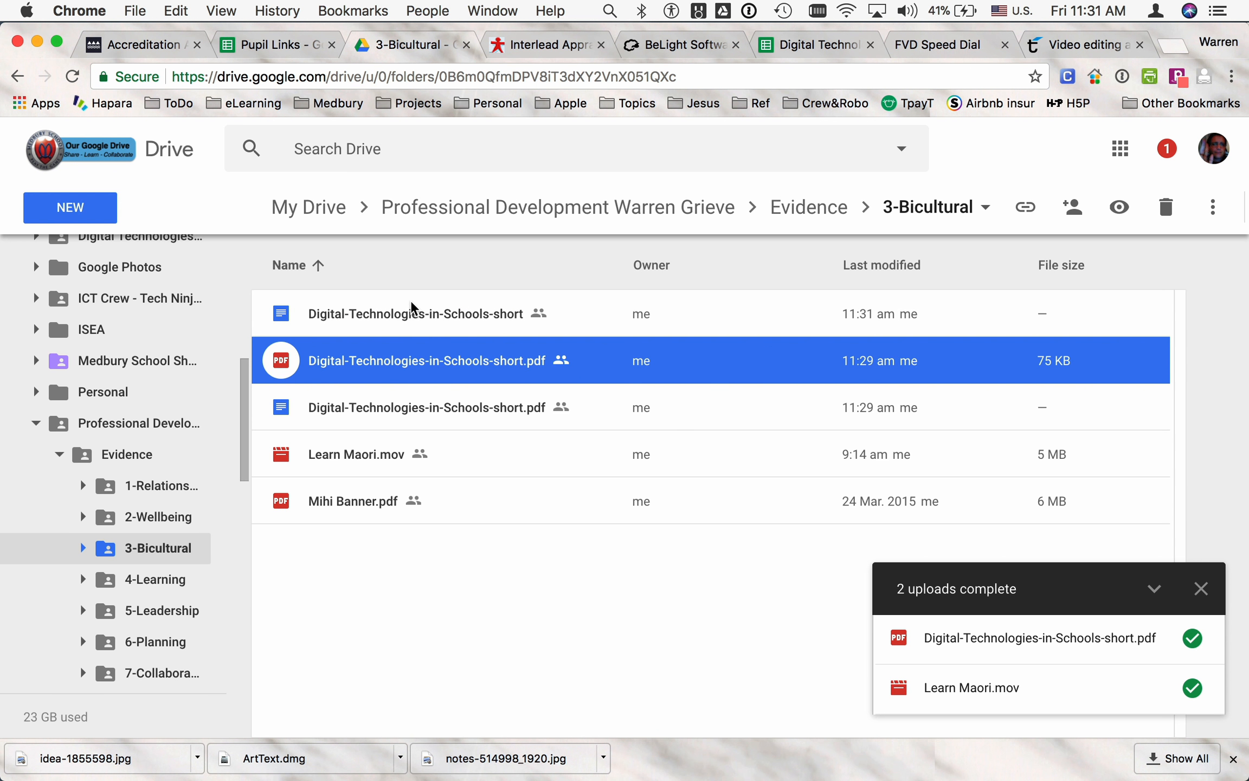
{"action": "mouse_move", "coordinate": [440, 379]}
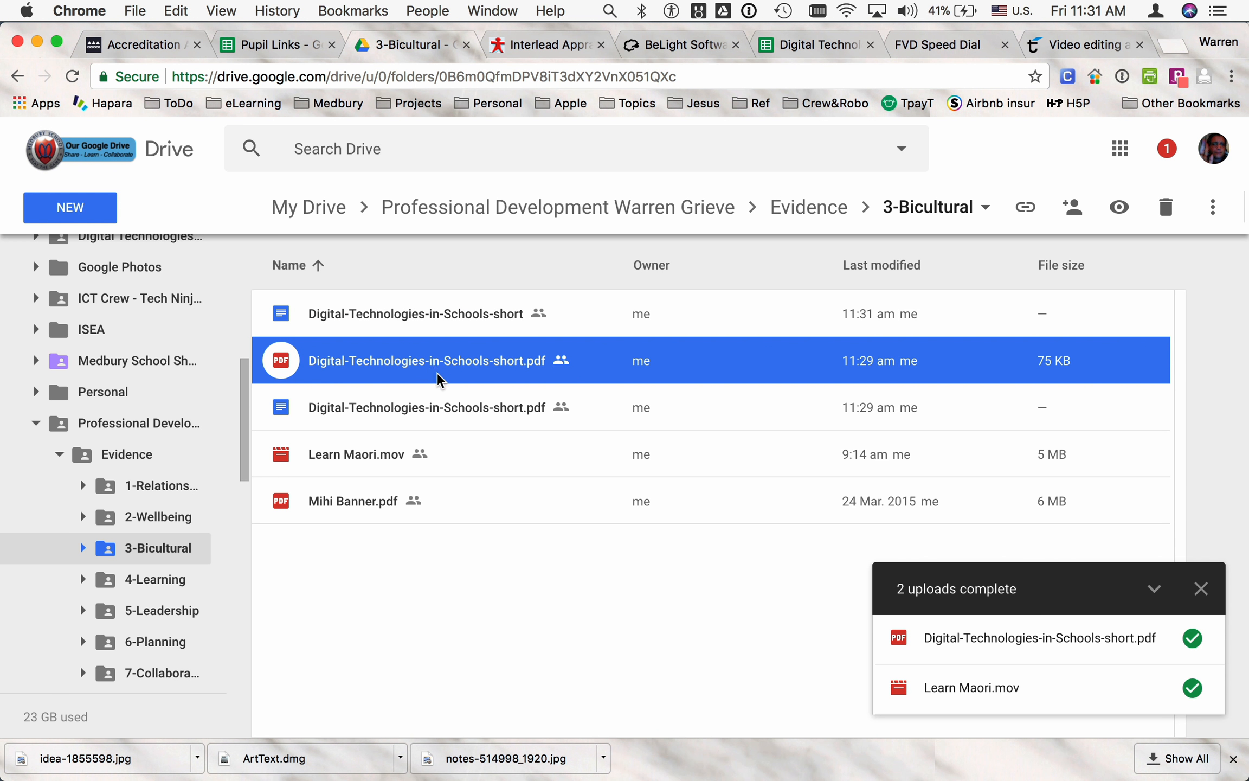
{"action": "left_click", "coordinate": [415, 313]}
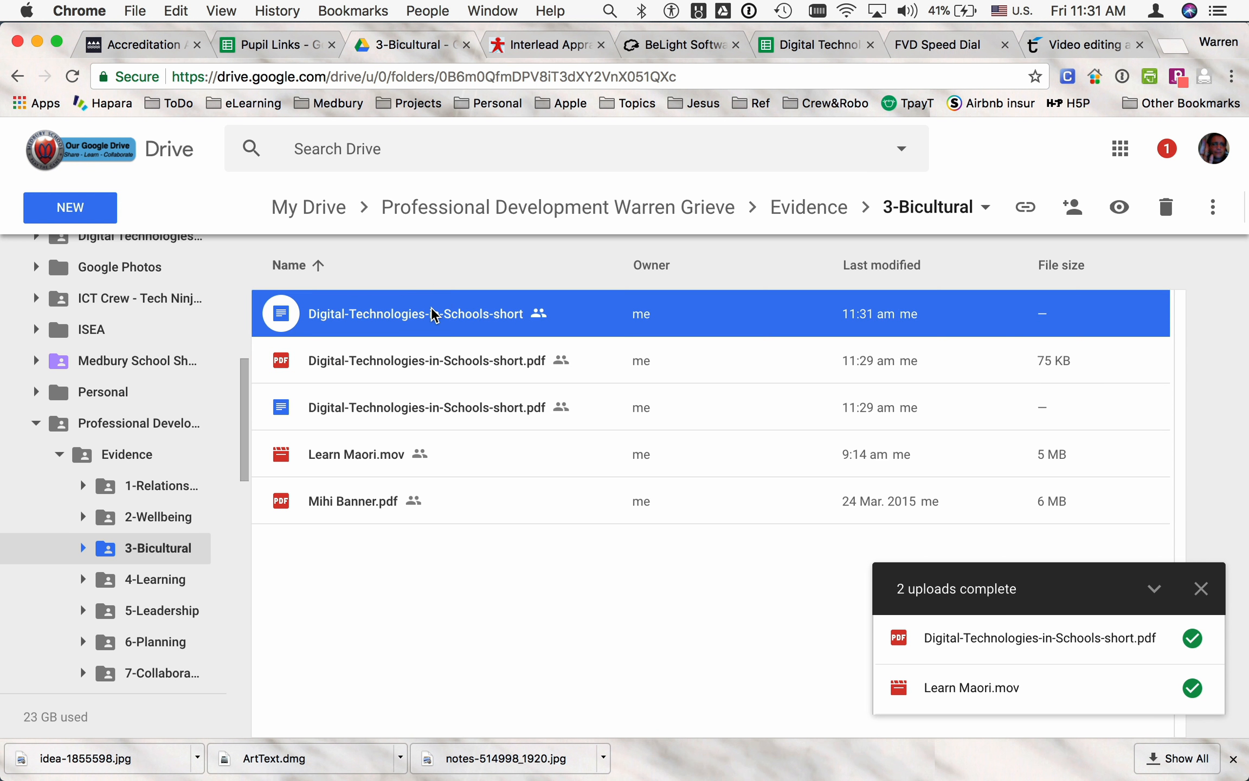